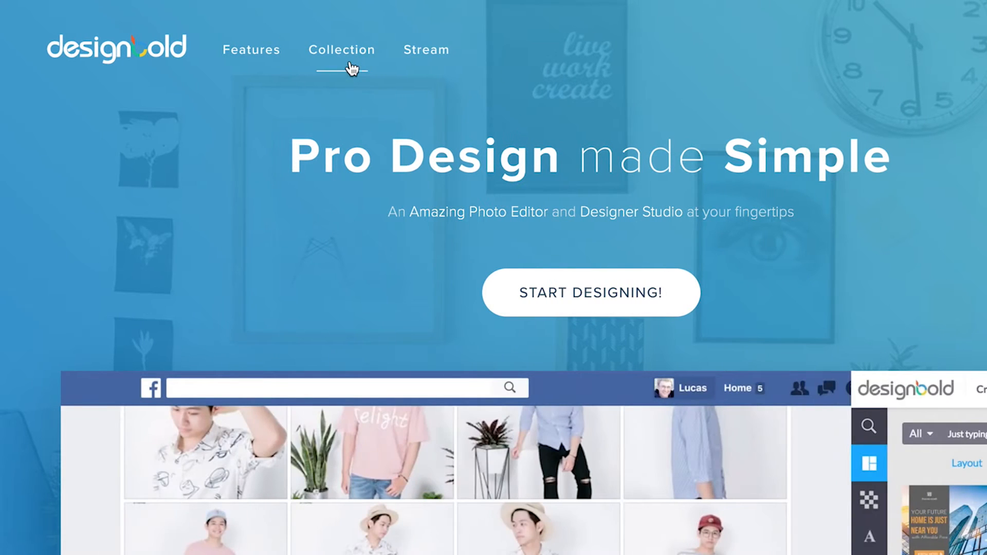
Step: Show the Collection page with the Social Media layout category expanded
{"action": "left_click", "coordinate": [342, 50]}
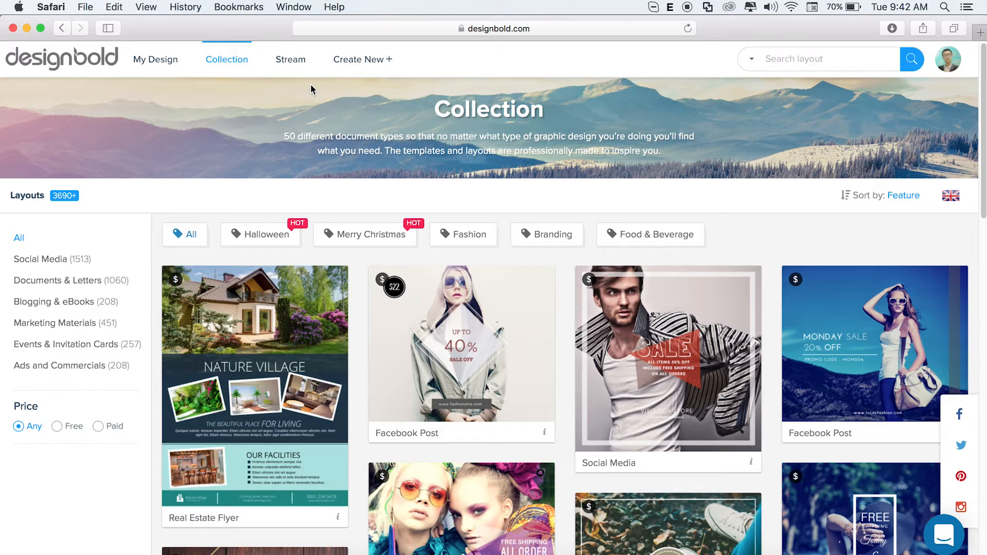
{"action": "mouse_move", "coordinate": [267, 234]}
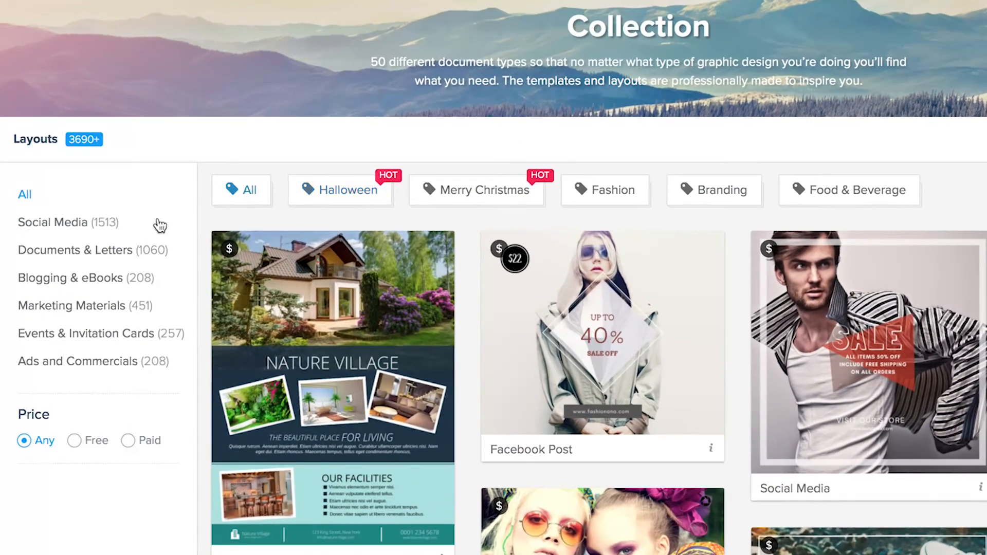
{"action": "left_click", "coordinate": [53, 222]}
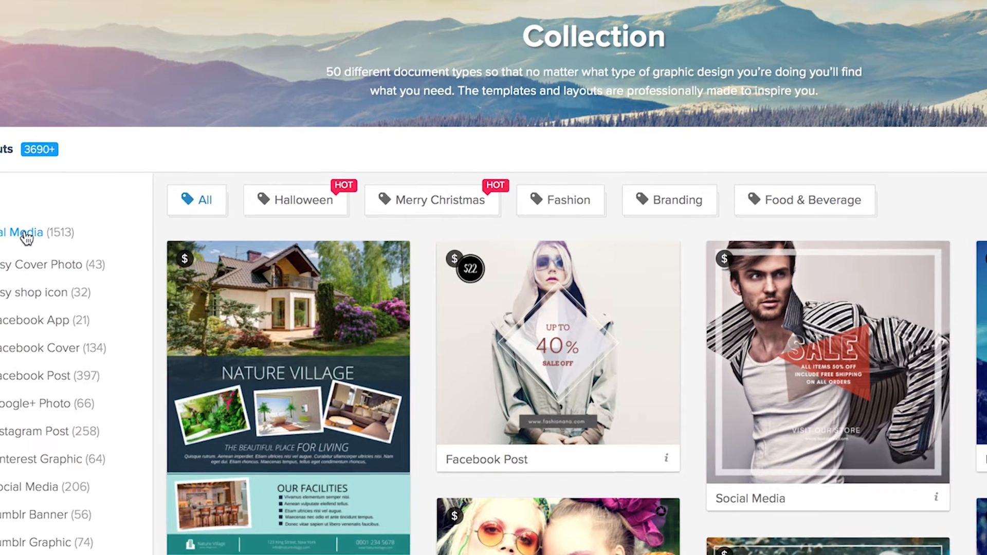
Step: Search the collection for 'Halloween' and scroll the 123 results to the Spooky Party poster
{"action": "type", "text": "Hal"}
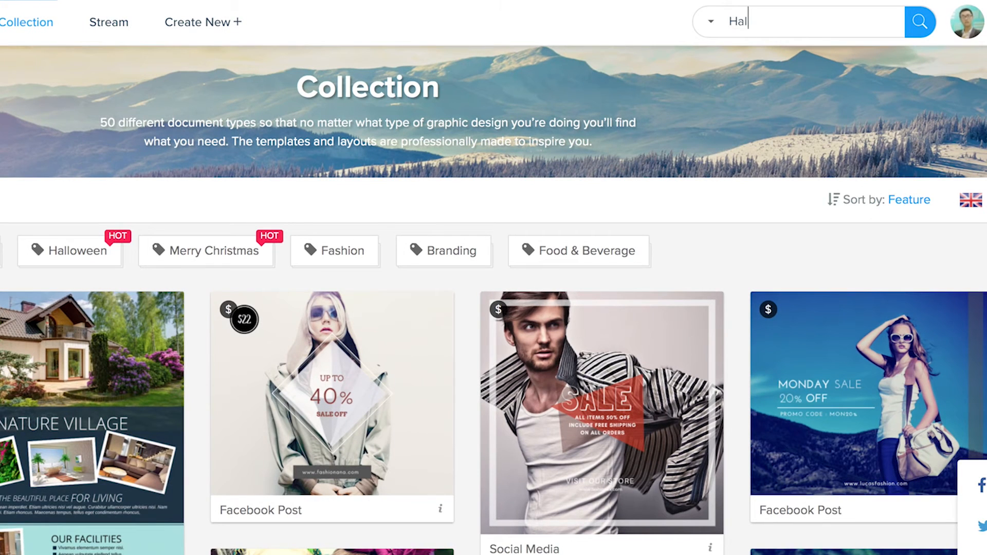
{"action": "left_click", "coordinate": [919, 22]}
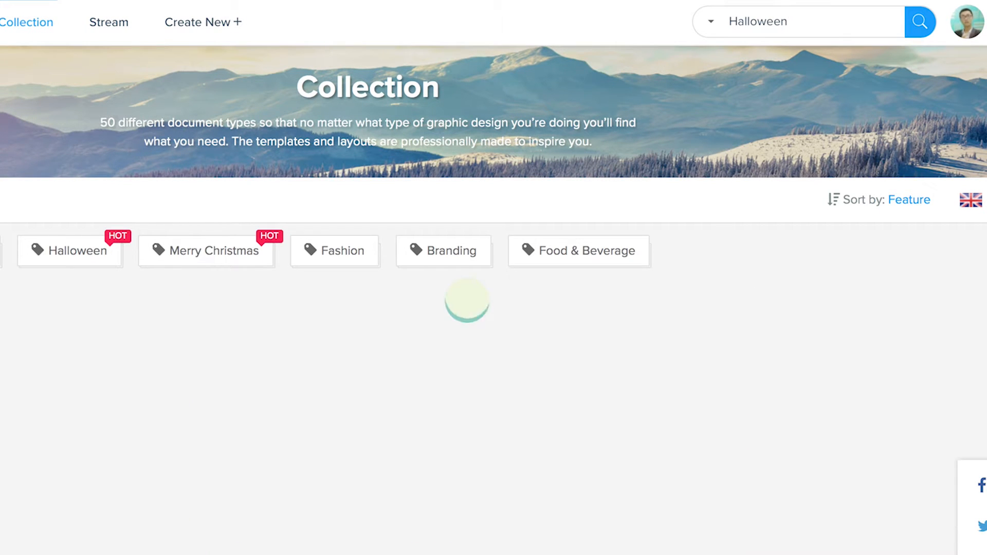
{"action": "left_click", "coordinate": [918, 22]}
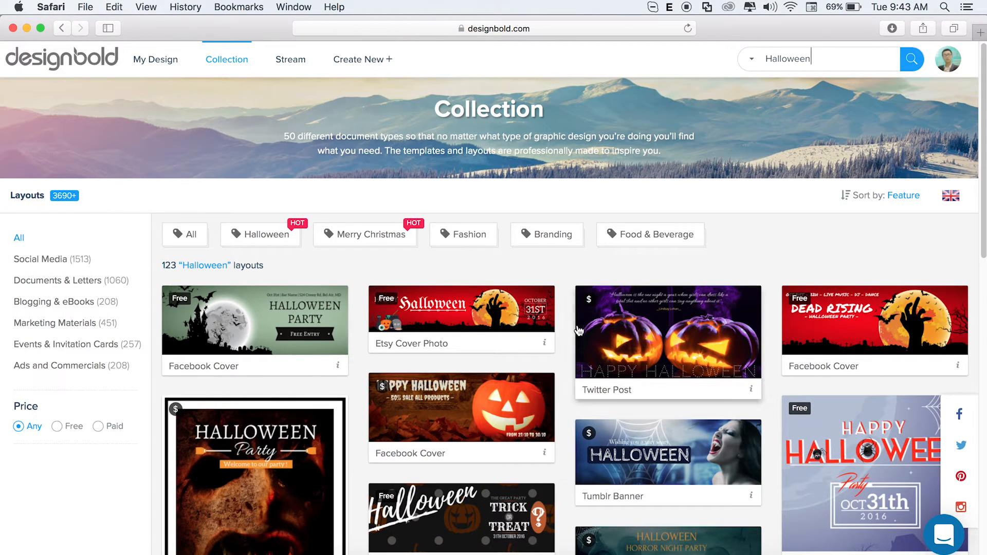
{"action": "scroll", "scroll_direction": "down", "scroll_amount": 3}
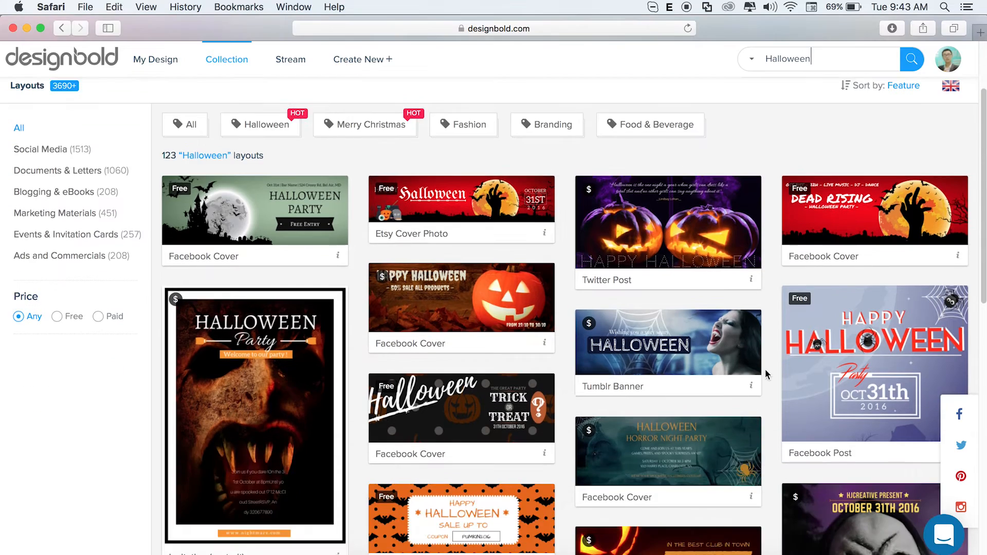
{"action": "scroll", "scroll_direction": "down", "scroll_amount": 3}
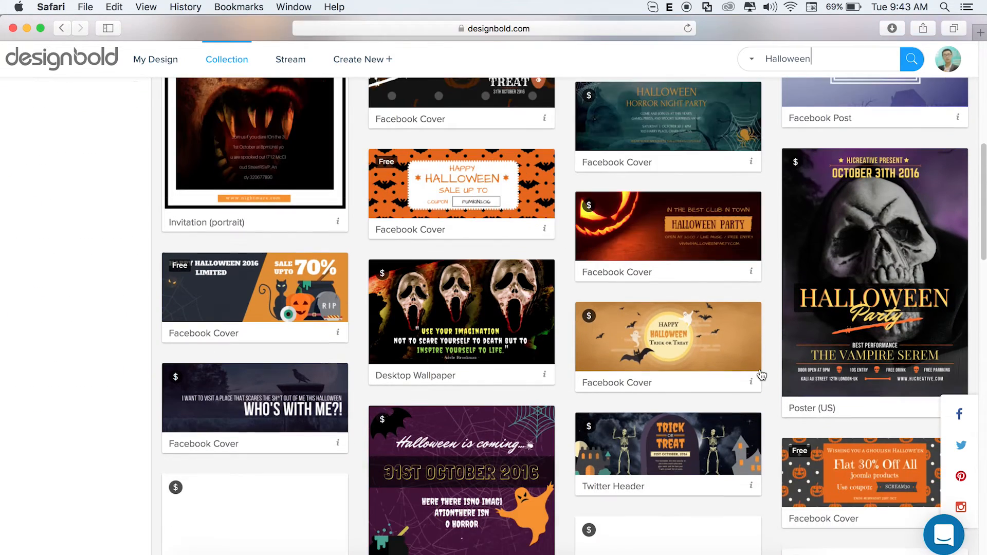
{"action": "scroll", "scroll_direction": "down", "scroll_amount": 3}
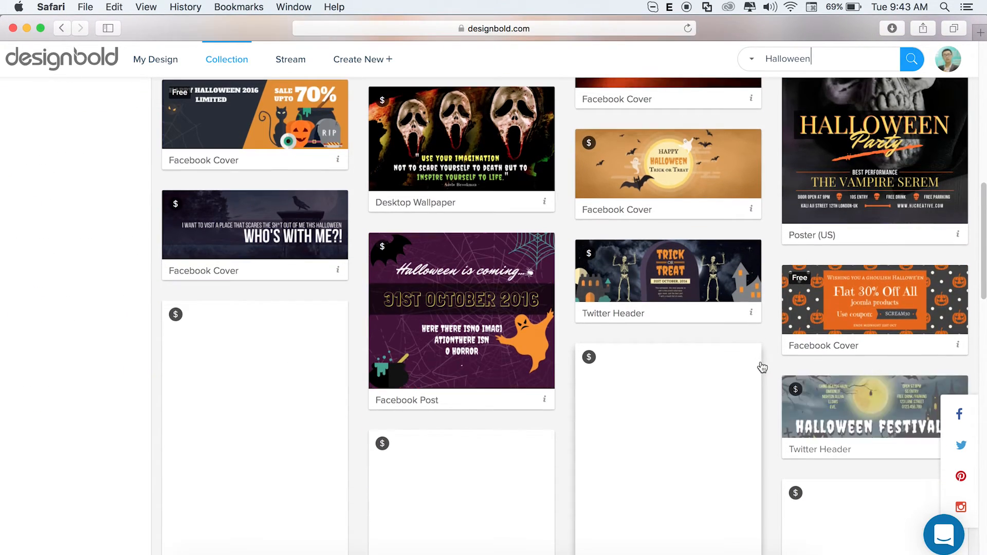
{"action": "scroll", "scroll_direction": "down", "scroll_amount": 3}
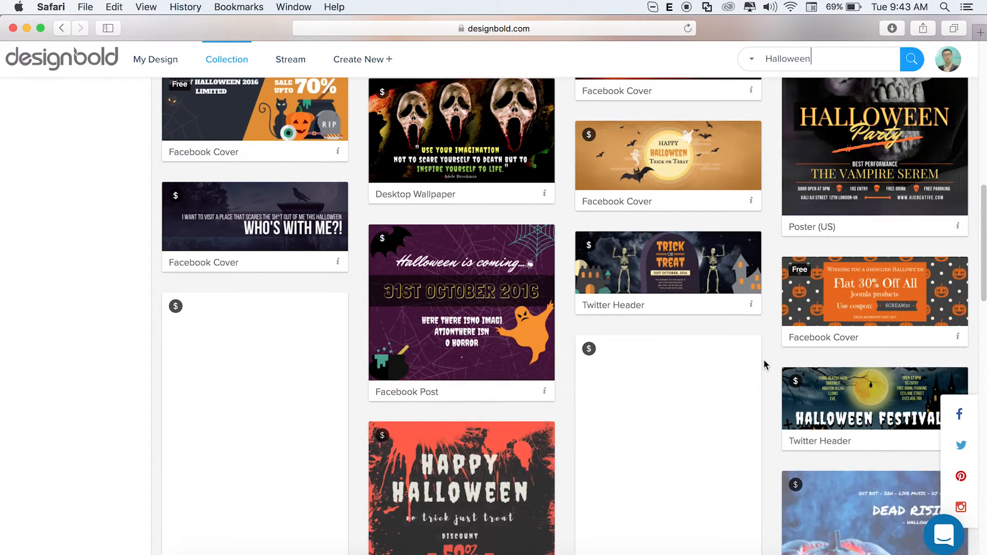
{"action": "scroll", "scroll_direction": "down", "scroll_amount": 3}
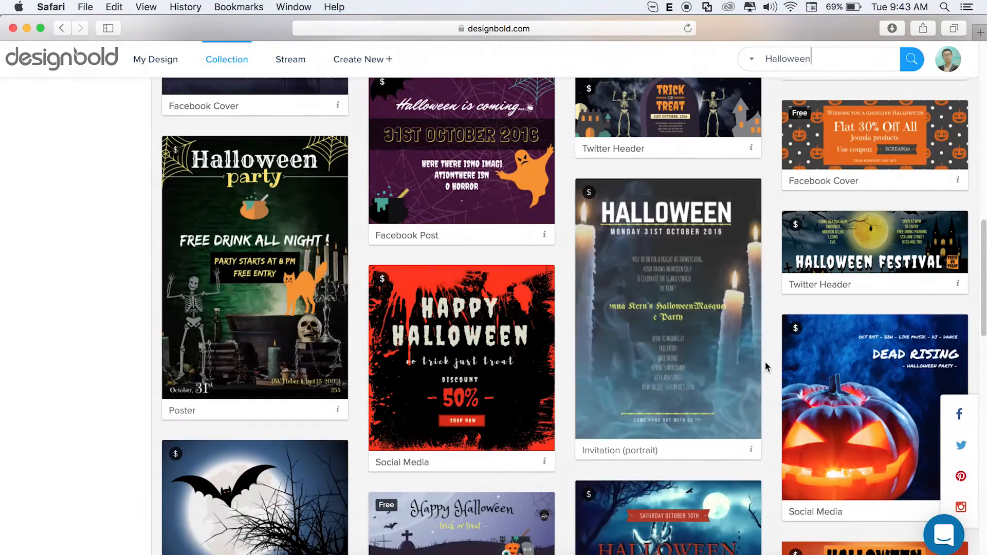
{"action": "scroll", "scroll_direction": "down", "scroll_amount": 3}
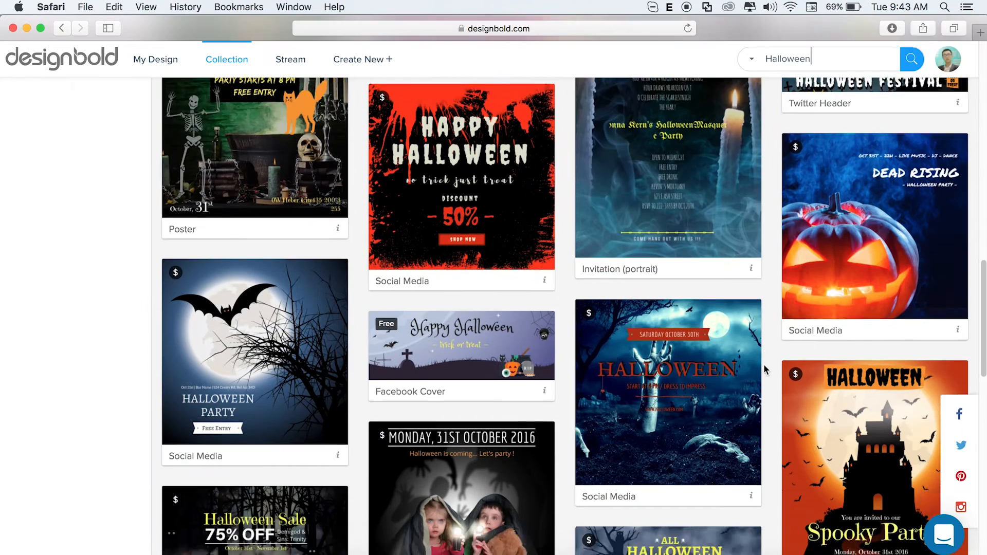
{"action": "scroll", "scroll_direction": "down", "scroll_amount": 3}
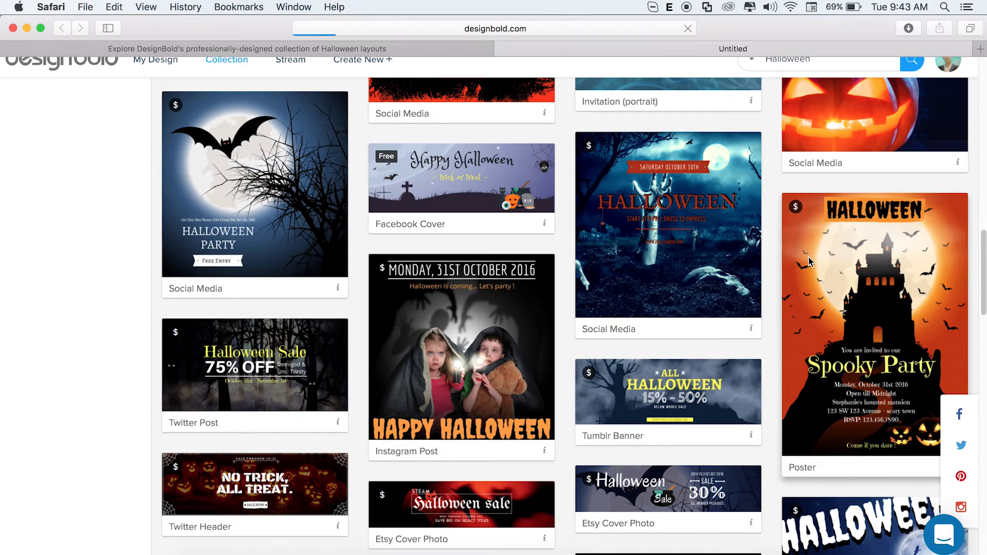
Step: Retitle the new Spooky Party poster design from Untitled Design to 'Halloween Party'
{"action": "left_click", "coordinate": [874, 324]}
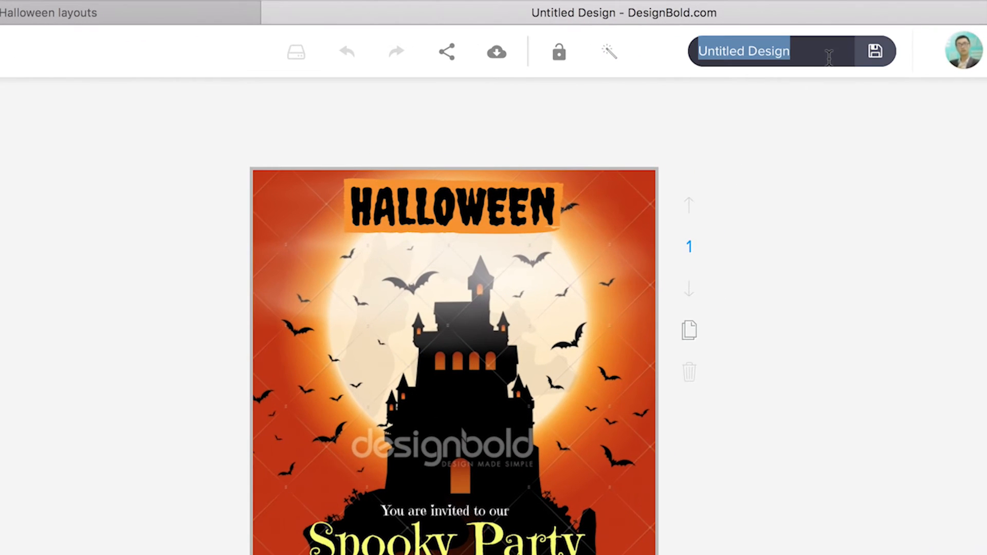
{"action": "type", "text": "Halloween Party"}
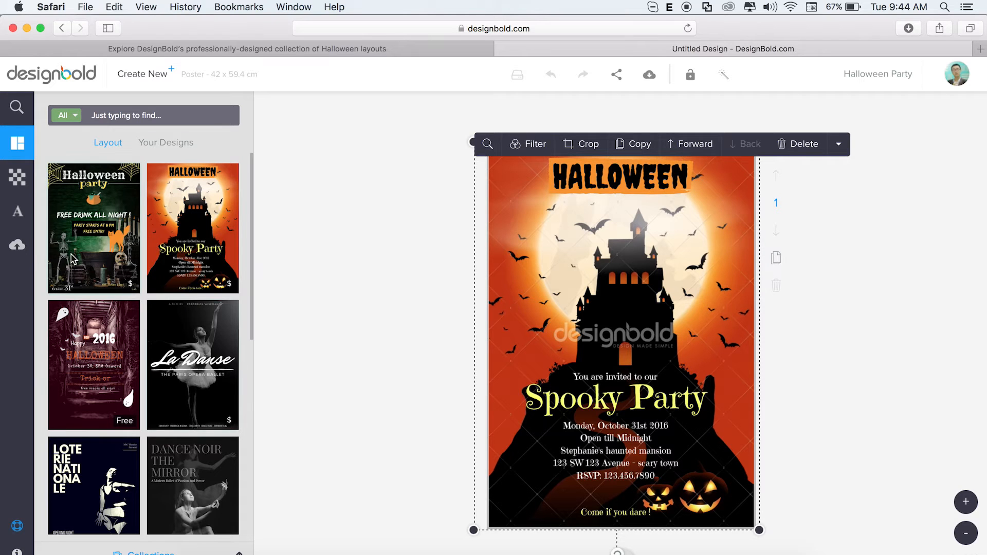
Step: Upload the Background.jpg skull picture and remove the orange castle background from the poster
{"action": "left_click", "coordinate": [17, 245]}
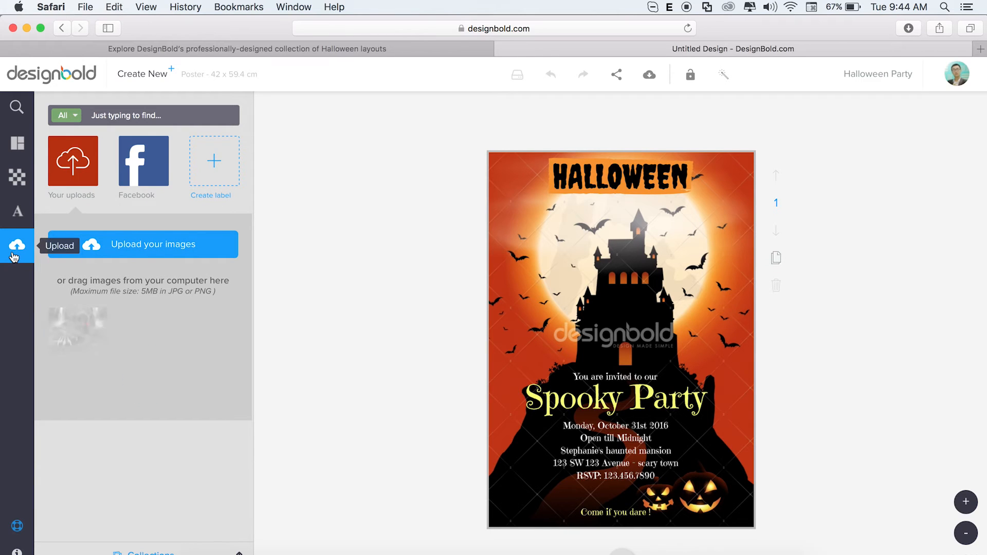
{"action": "left_click", "coordinate": [143, 245]}
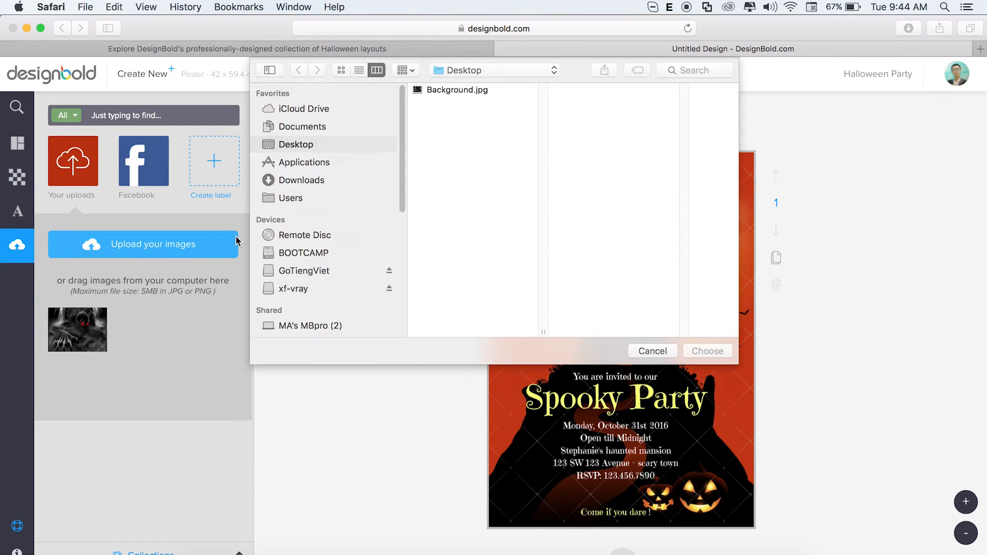
{"action": "left_click", "coordinate": [455, 90]}
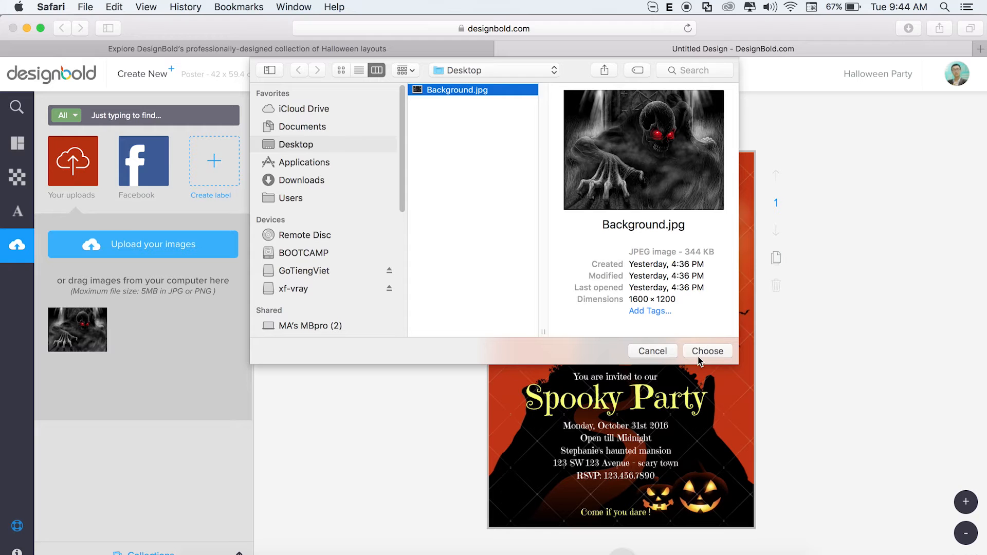
{"action": "left_click", "coordinate": [707, 351]}
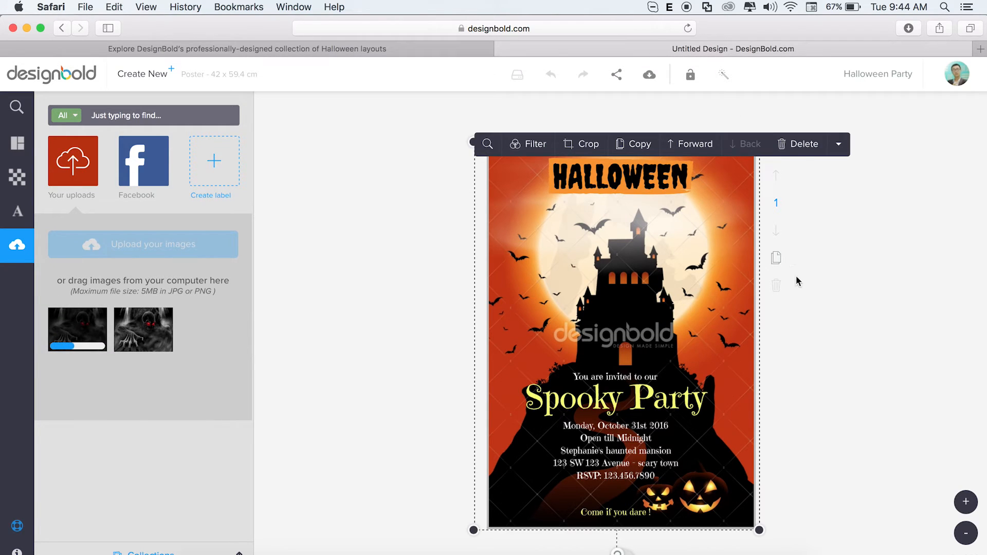
{"action": "left_click", "coordinate": [798, 144]}
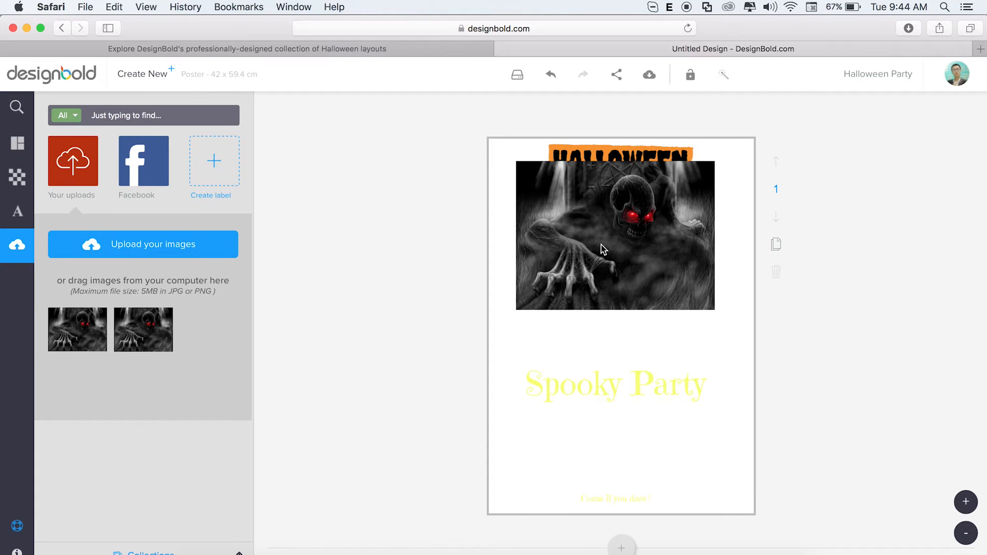
Step: Stretch the skull image to fill the page and send it behind the headline and party text
{"action": "left_click", "coordinate": [602, 237]}
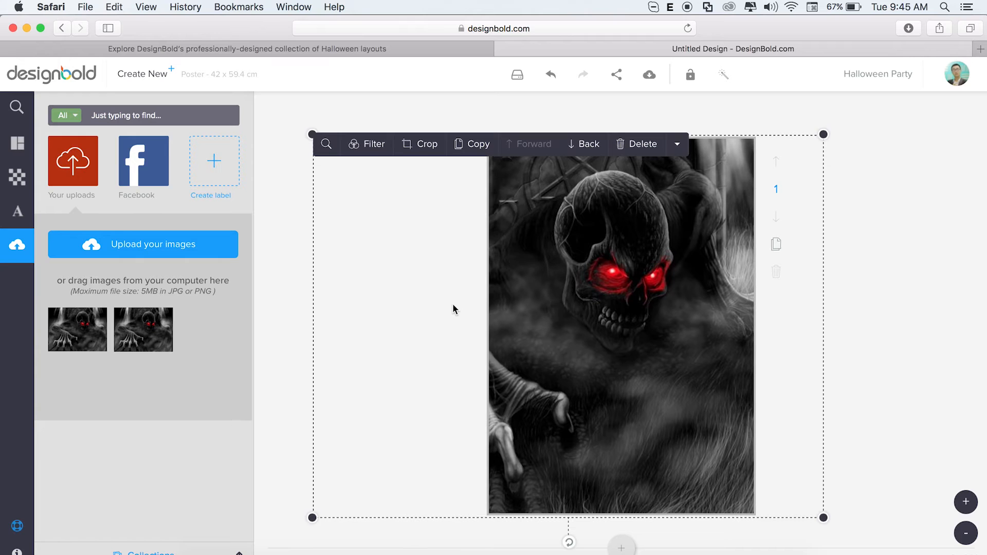
{"action": "mouse_move", "coordinate": [498, 321]}
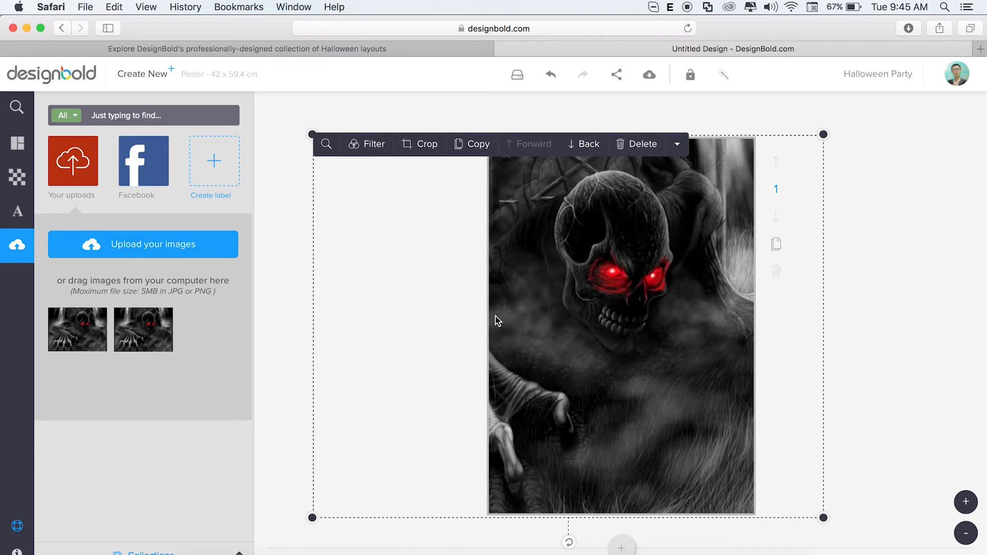
{"action": "mouse_move", "coordinate": [585, 185]}
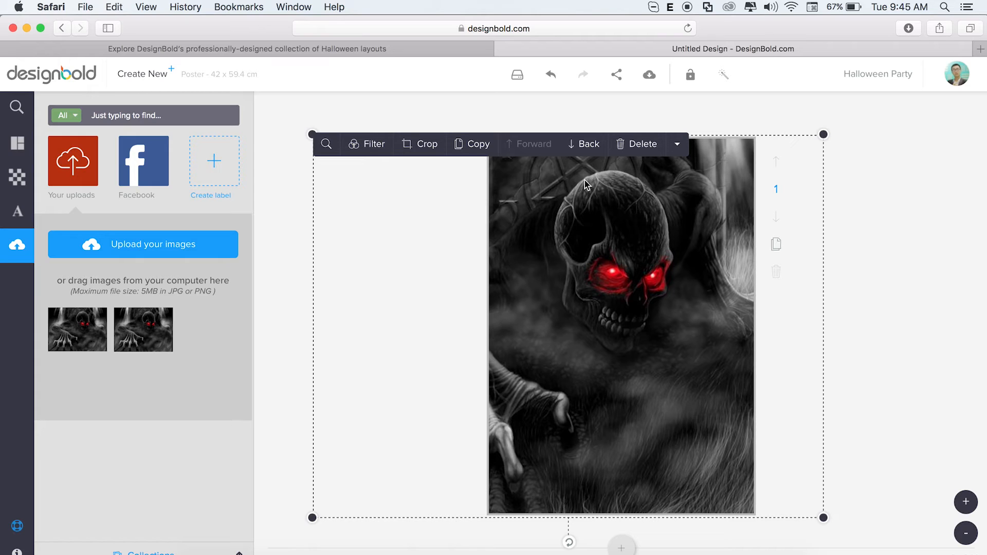
{"action": "left_click", "coordinate": [583, 144]}
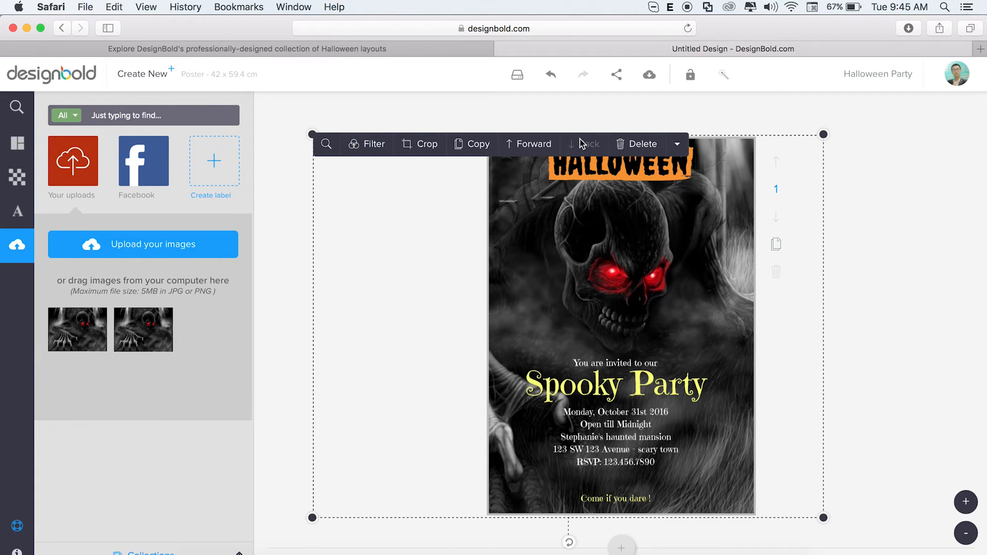
{"action": "mouse_move", "coordinate": [740, 264]}
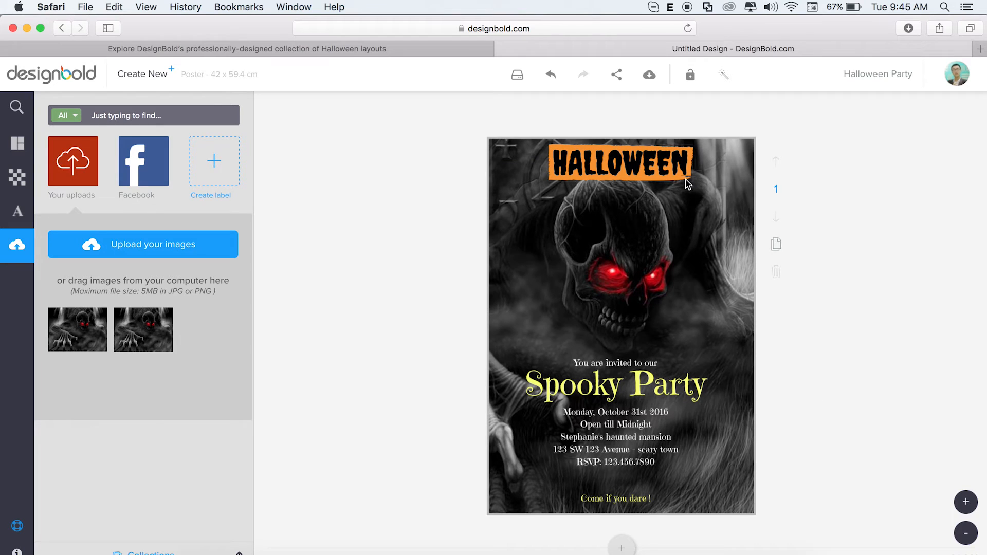
Step: Change the HALLOWEEN headline banner from orange to red using colour code ff230b
{"action": "left_click", "coordinate": [620, 163]}
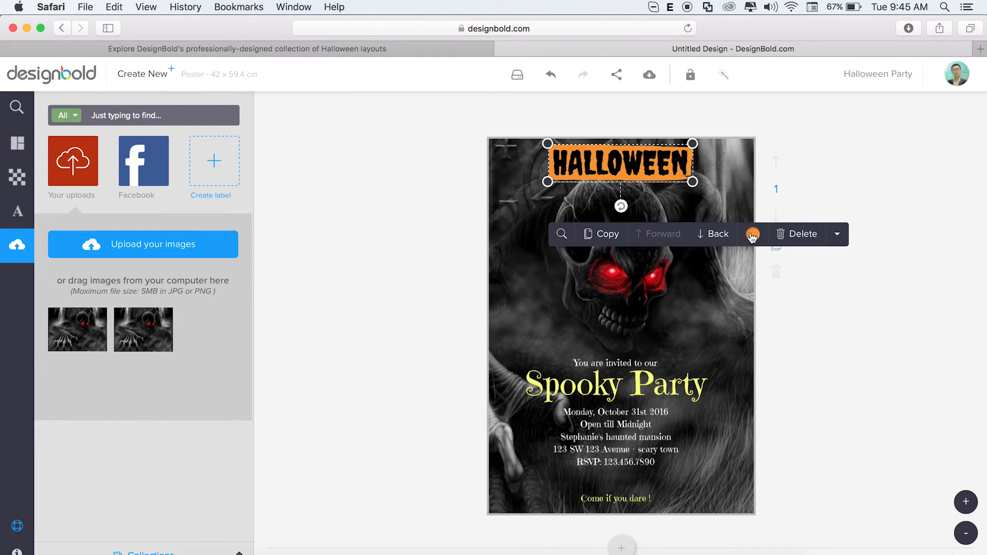
{"action": "left_click", "coordinate": [753, 235]}
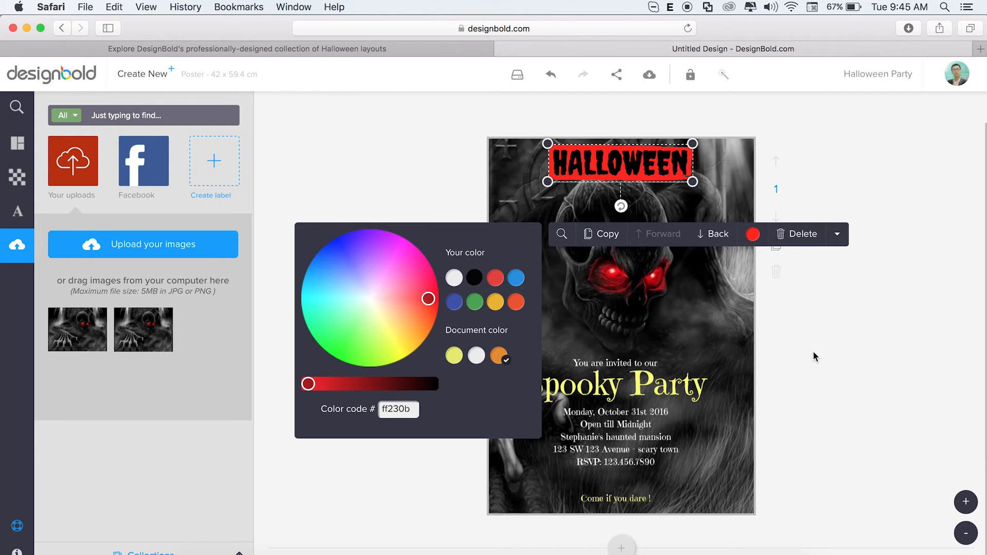
{"action": "left_click", "coordinate": [902, 341]}
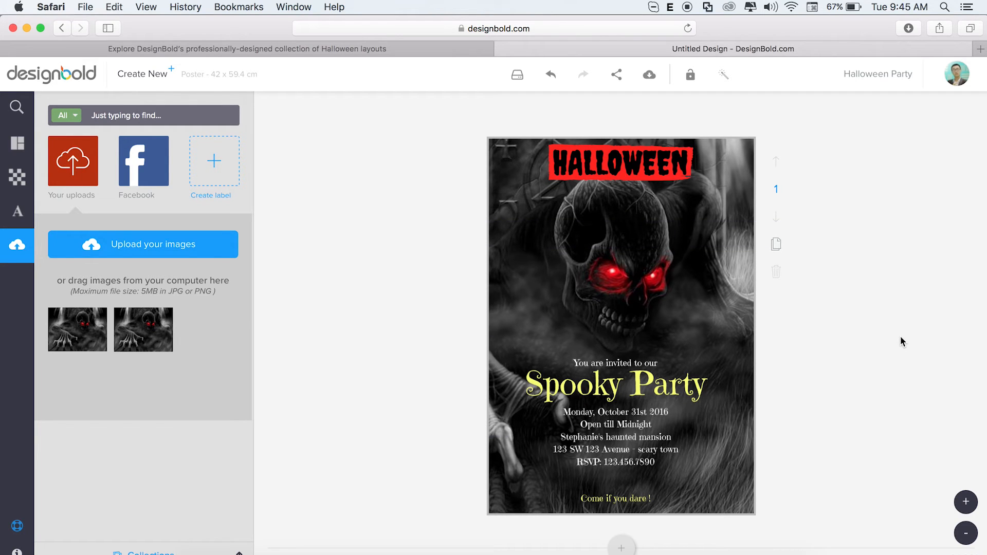
{"action": "mouse_move", "coordinate": [907, 333]}
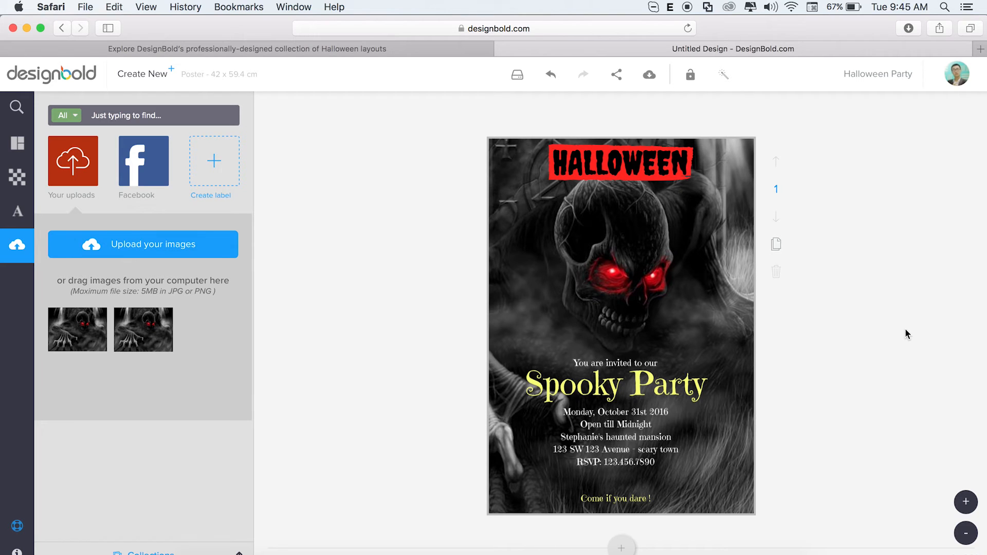
Step: Change the poster title from Spooky Party to 'Potluck Party'
{"action": "left_click", "coordinate": [616, 384]}
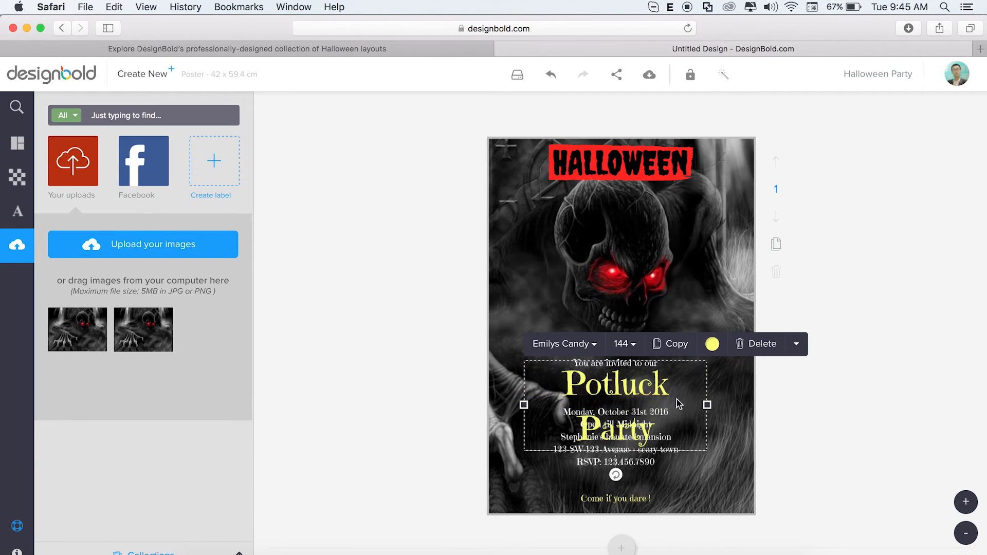
{"action": "mouse_move", "coordinate": [710, 409]}
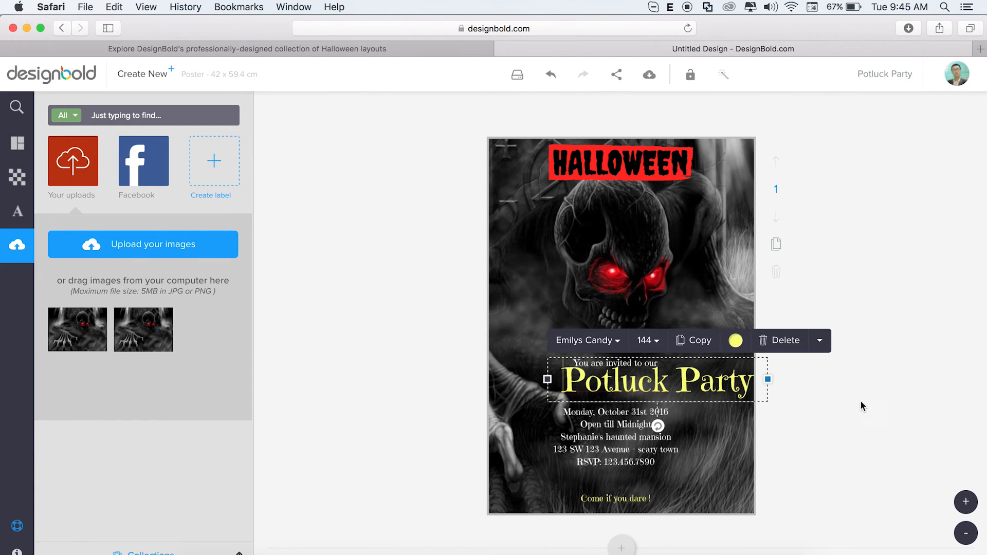
{"action": "left_click", "coordinate": [731, 368]}
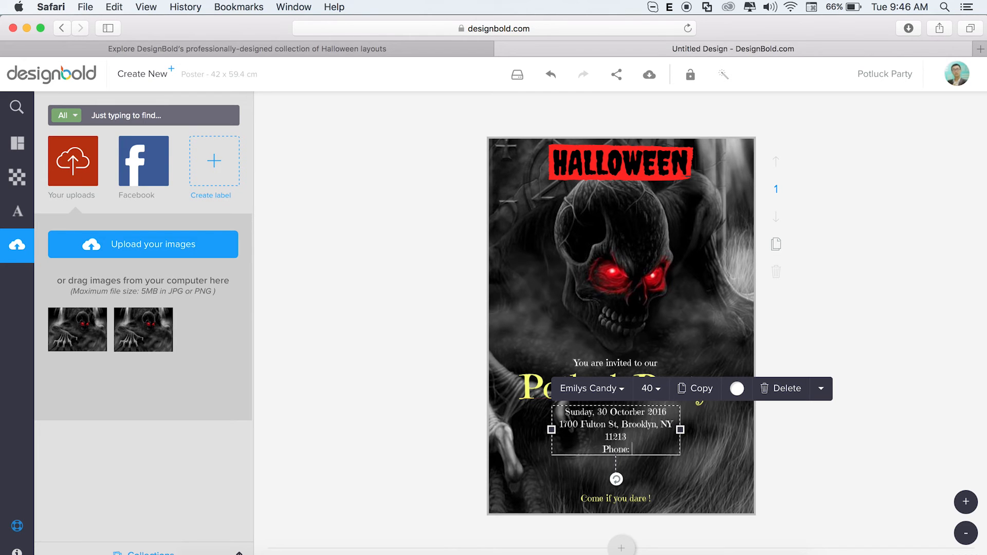
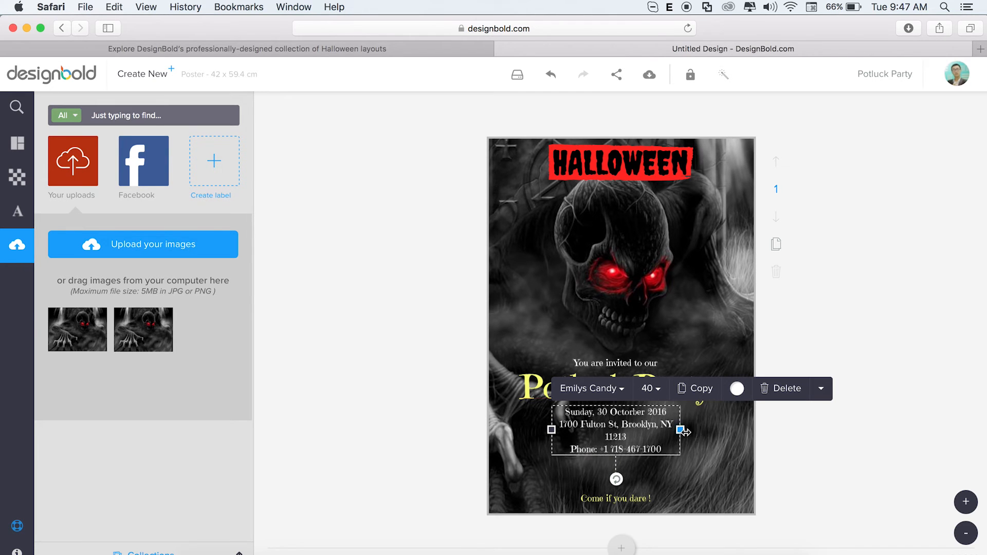
{"action": "left_click", "coordinate": [930, 392]}
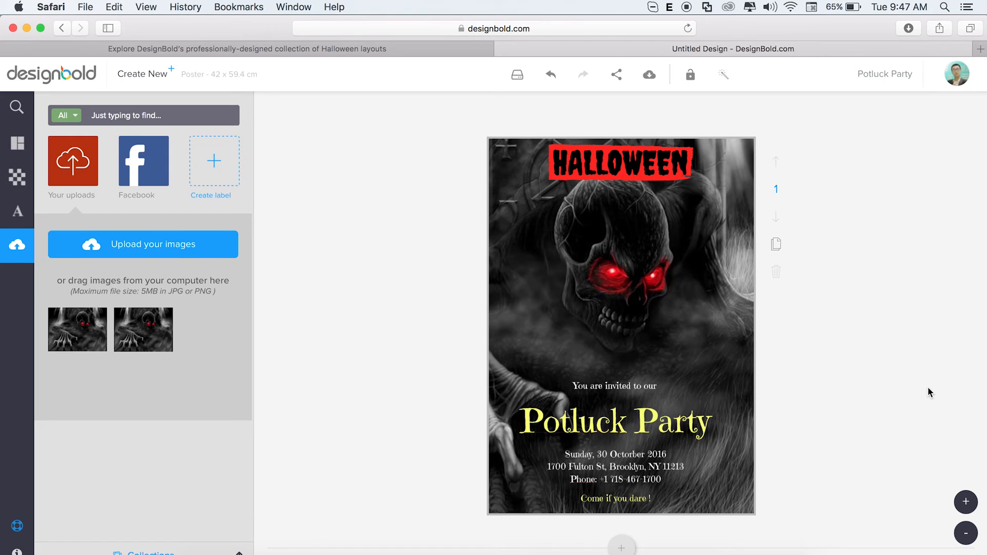
Step: Recolour the Potluck Party title from yellow to the bright green swatch
{"action": "left_click", "coordinate": [614, 422]}
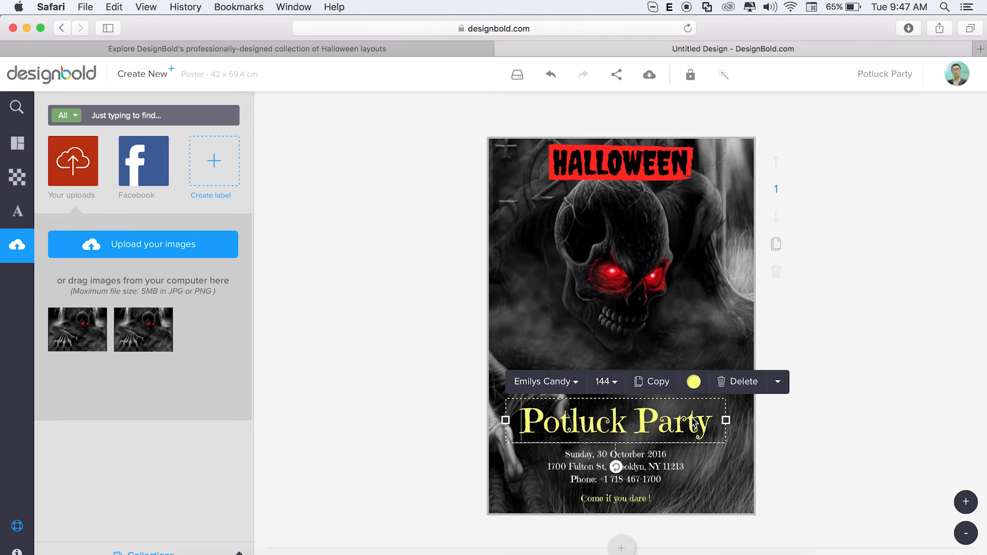
{"action": "left_click", "coordinate": [694, 381]}
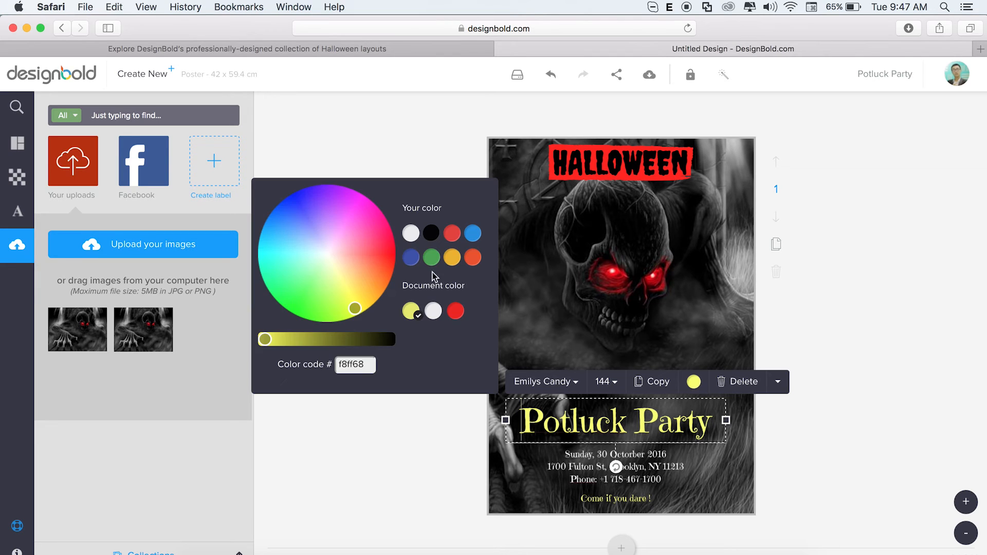
{"action": "left_click", "coordinate": [331, 308]}
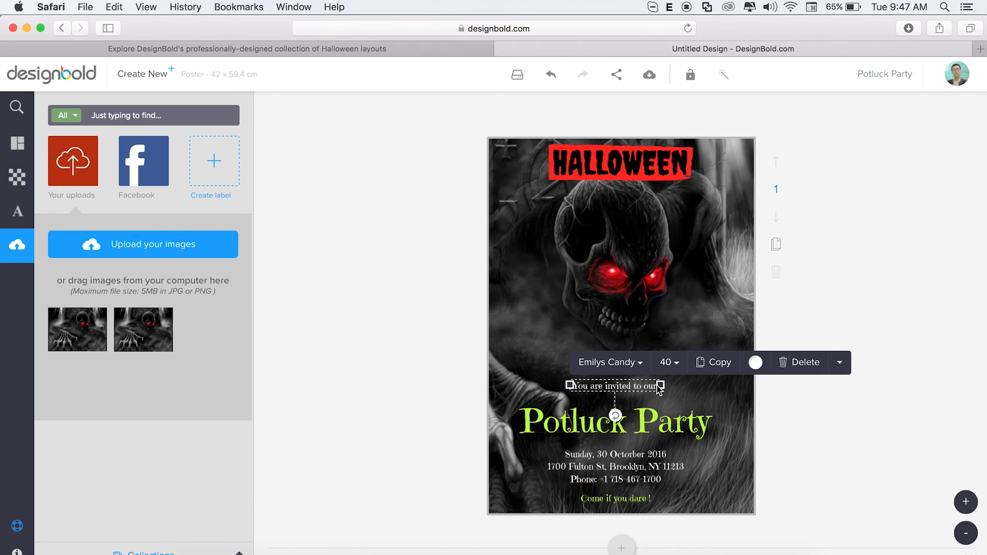
Step: Set the 'You are invited to our' line to size 80, trying Alegreya SC then undoing it
{"action": "left_click", "coordinate": [686, 363]}
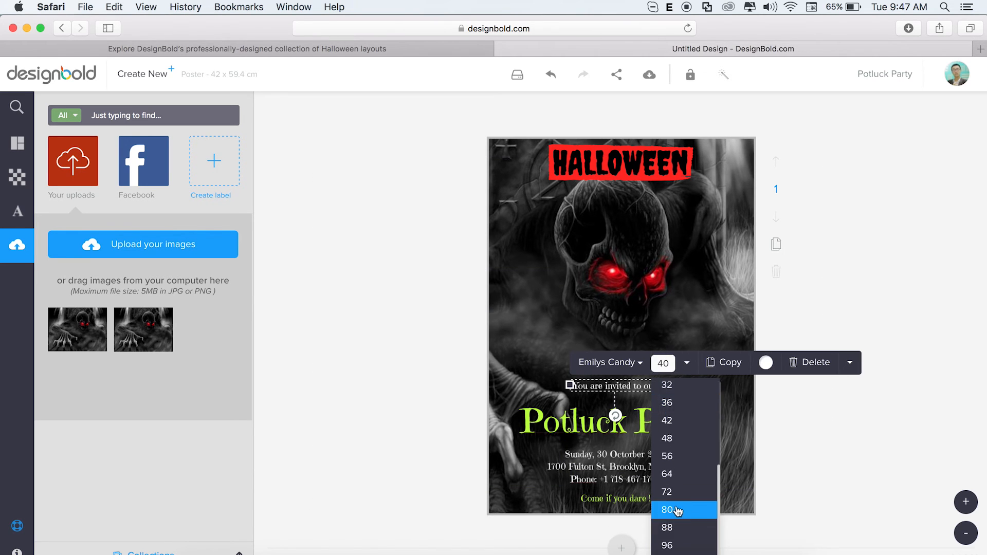
{"action": "left_click", "coordinate": [666, 511]}
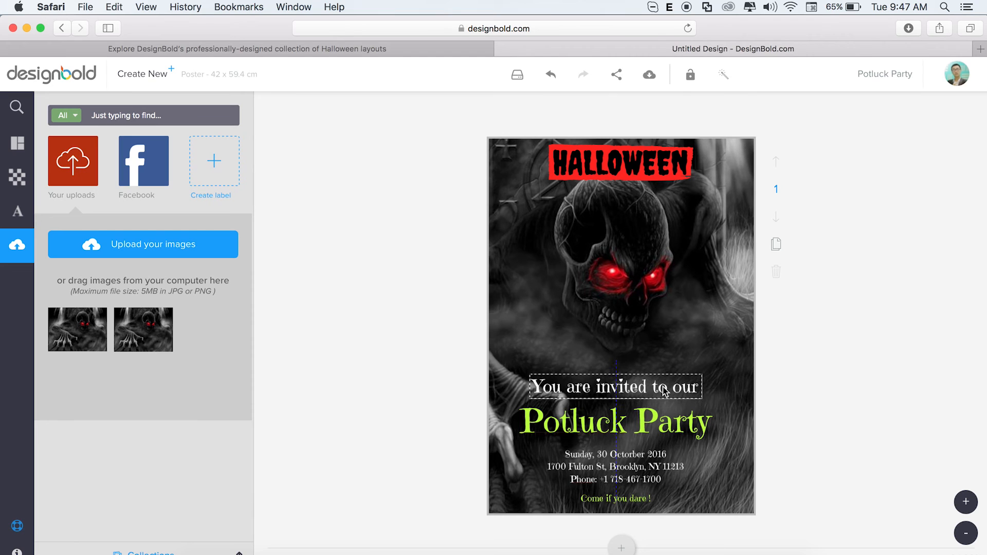
{"action": "left_click", "coordinate": [566, 358]}
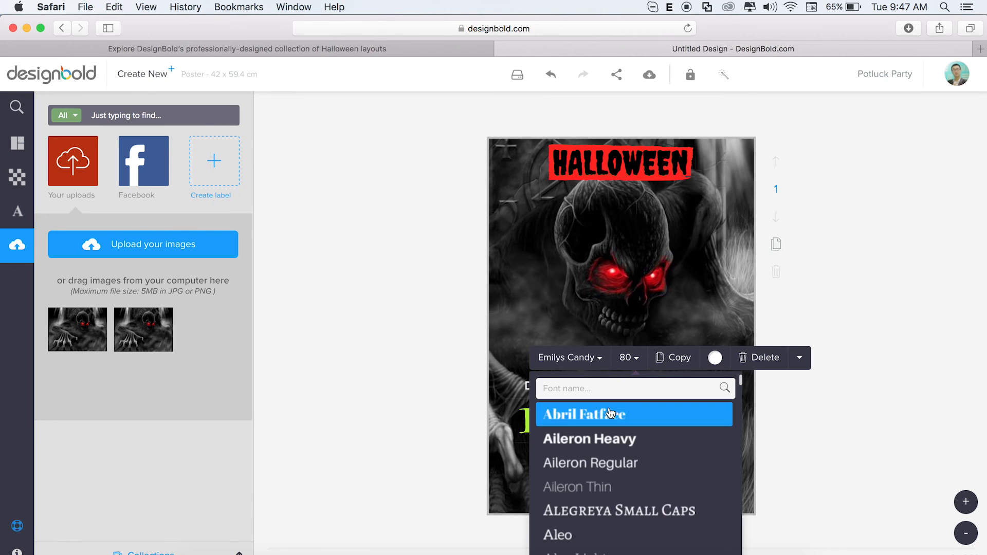
{"action": "left_click", "coordinate": [619, 511]}
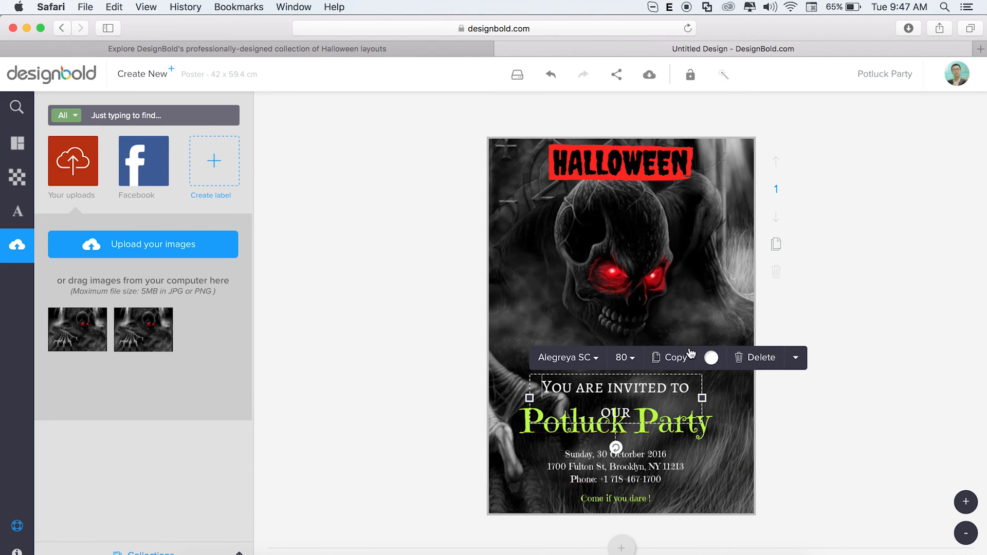
{"action": "mouse_move", "coordinate": [513, 150]}
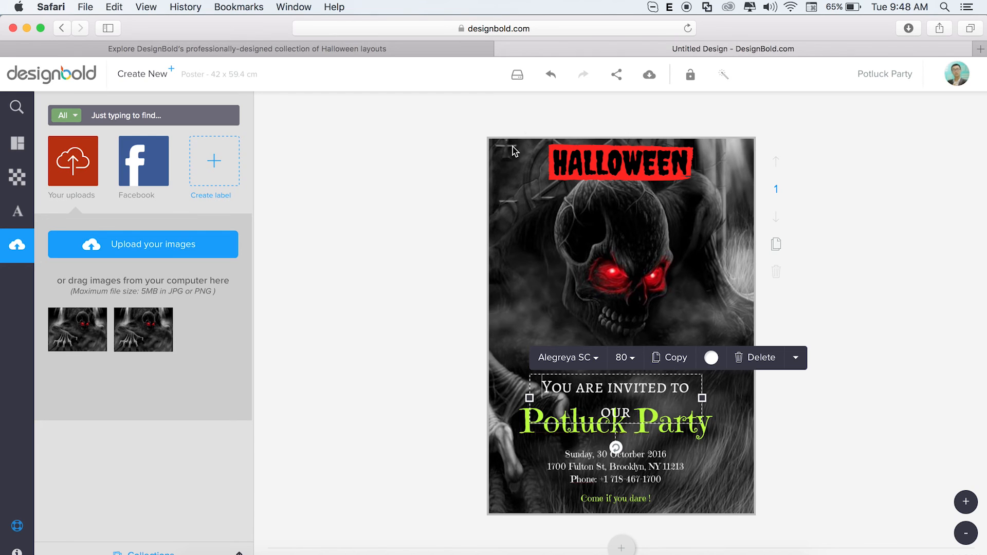
{"action": "left_click", "coordinate": [549, 74]}
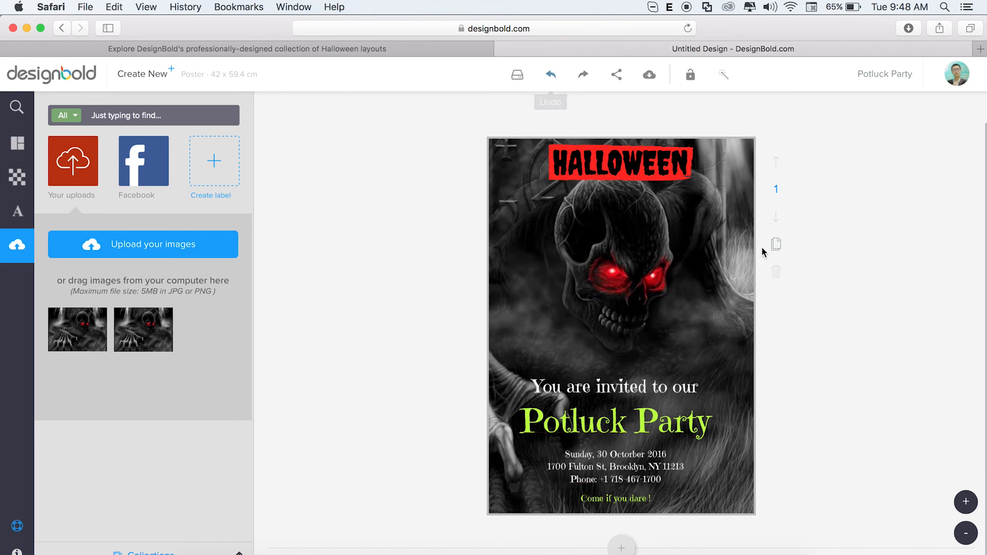
{"action": "mouse_move", "coordinate": [901, 347]}
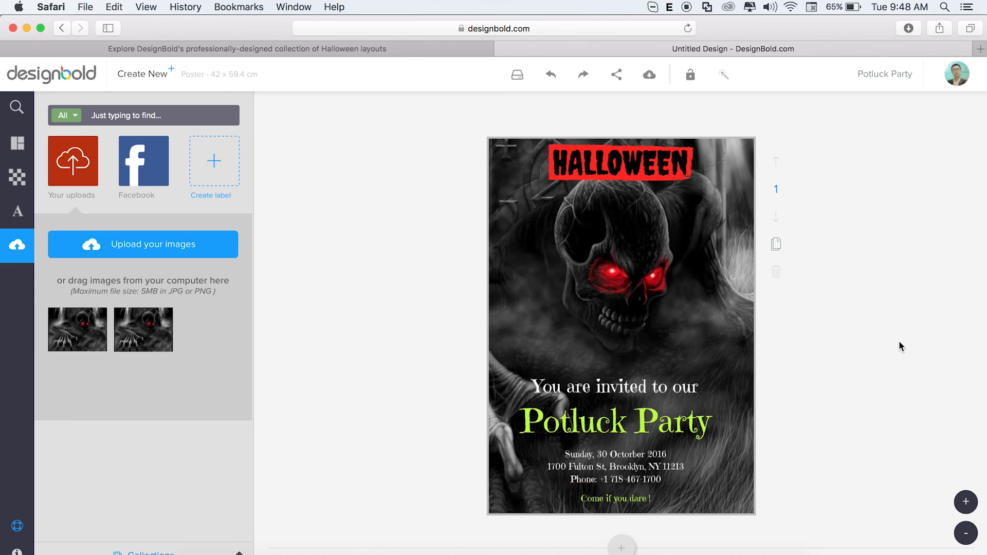
{"action": "mouse_move", "coordinate": [649, 74]}
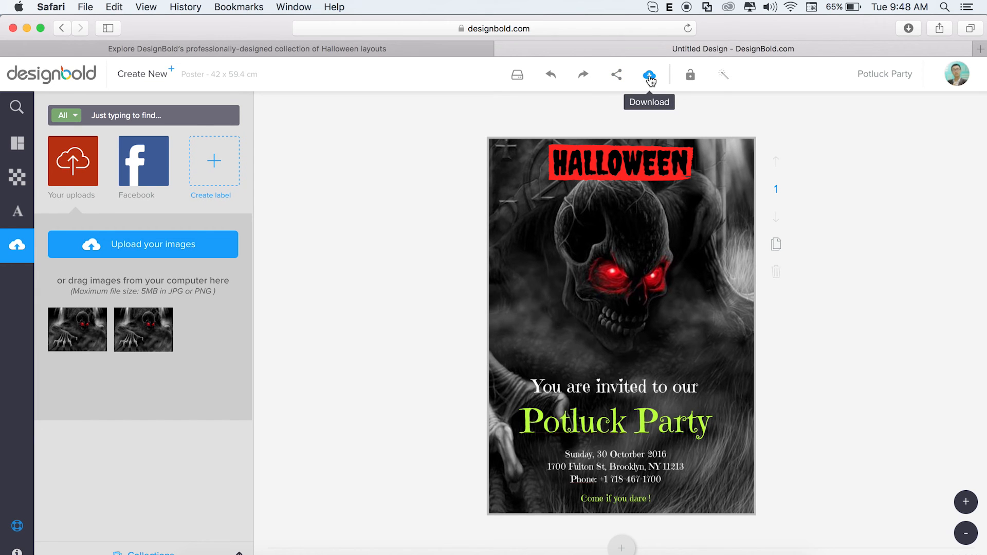
Step: Download the poster as 'Potluck Party.PNG' to the computer and confirm the design is ready
{"action": "left_click", "coordinate": [649, 74]}
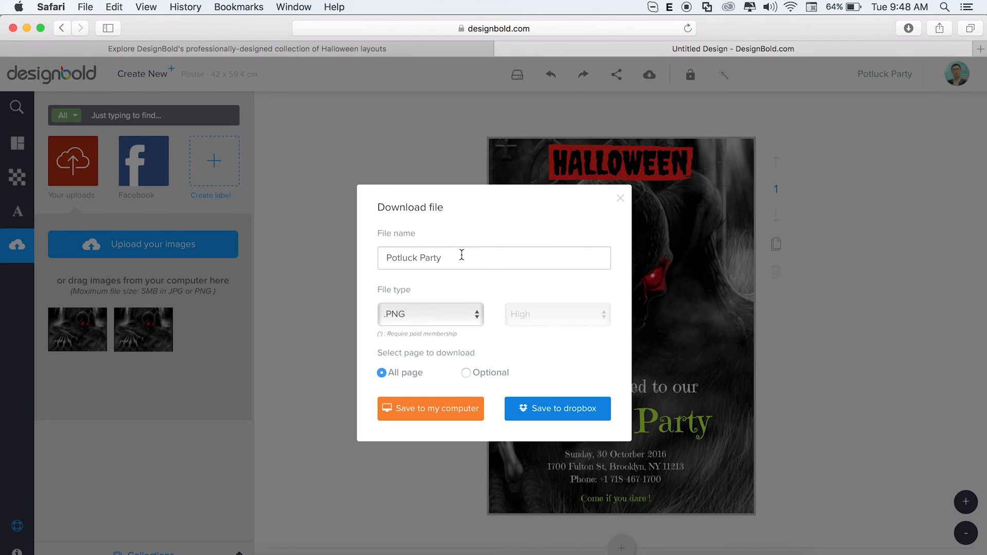
{"action": "left_click", "coordinate": [430, 314]}
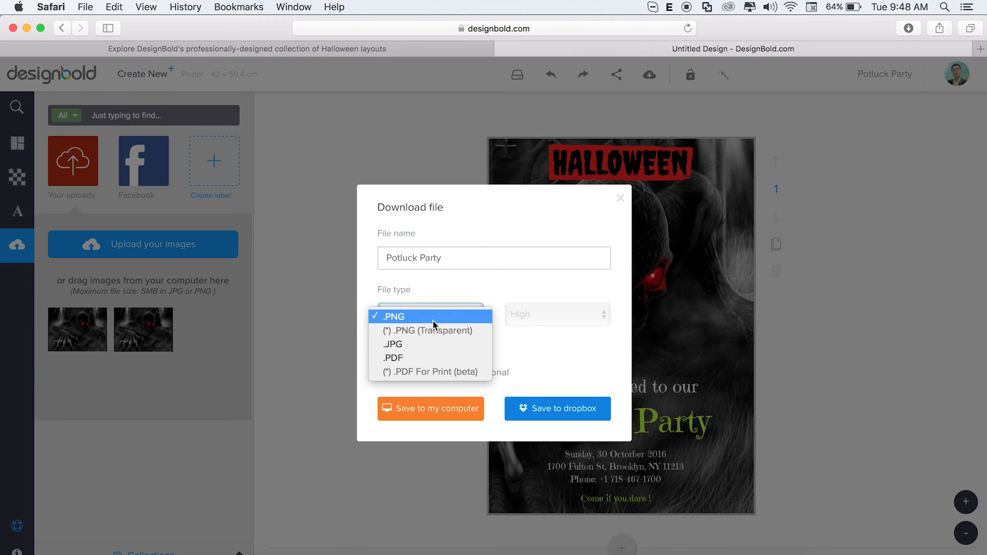
{"action": "mouse_move", "coordinate": [422, 391]}
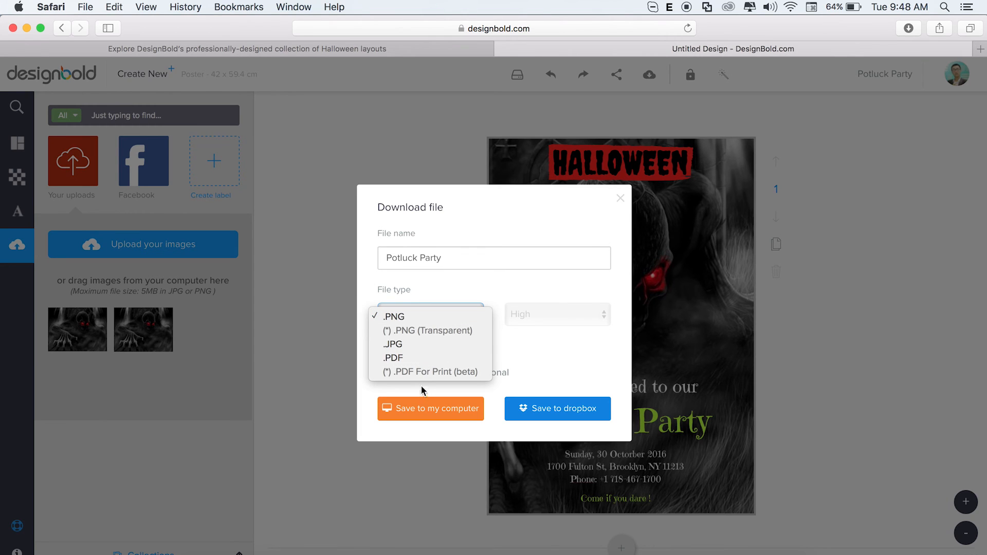
{"action": "mouse_move", "coordinate": [474, 288]}
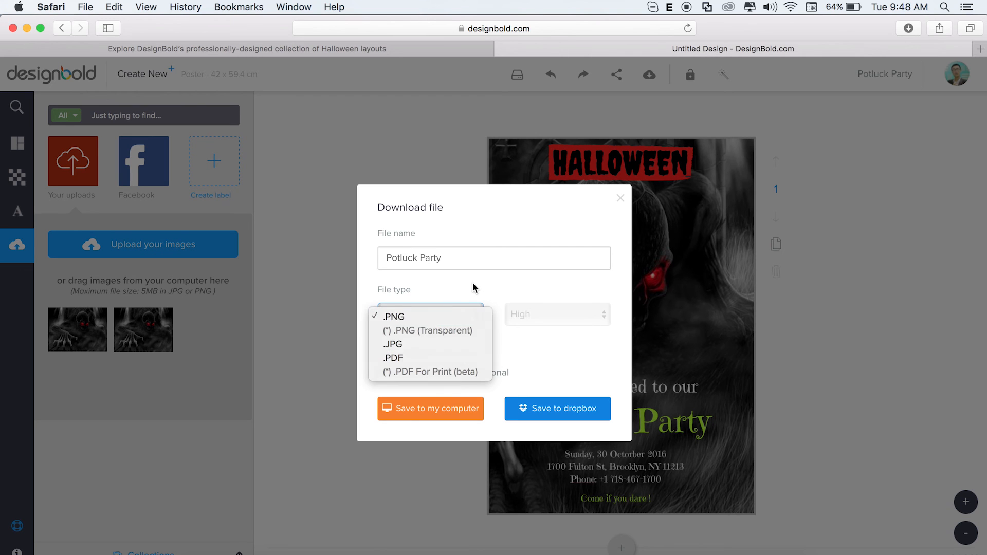
{"action": "left_click", "coordinate": [393, 315]}
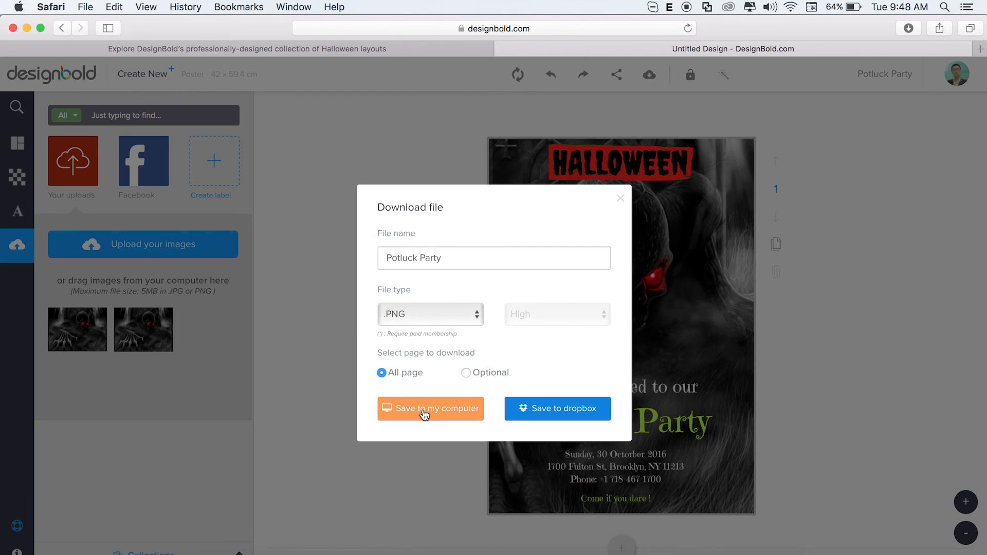
{"action": "left_click", "coordinate": [431, 408]}
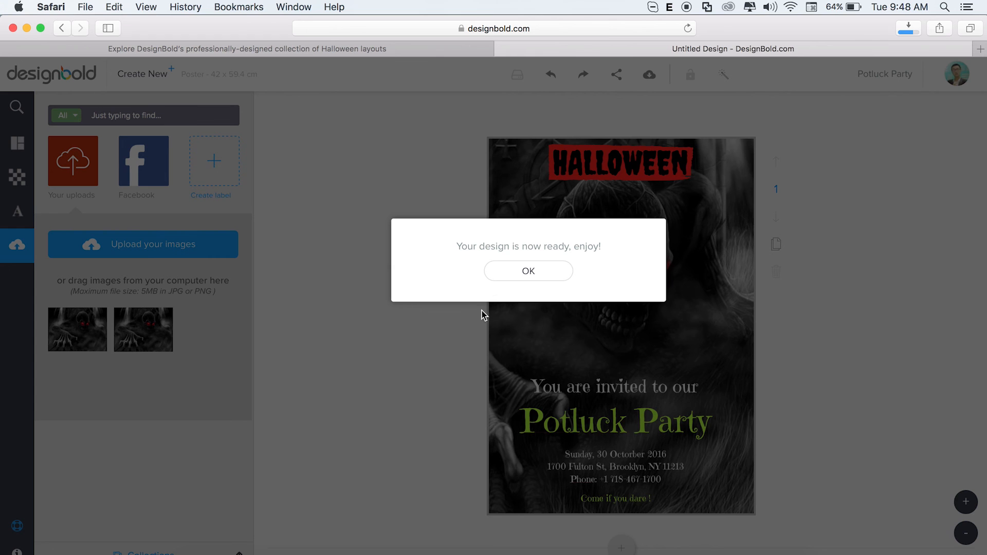
{"action": "left_click", "coordinate": [528, 271]}
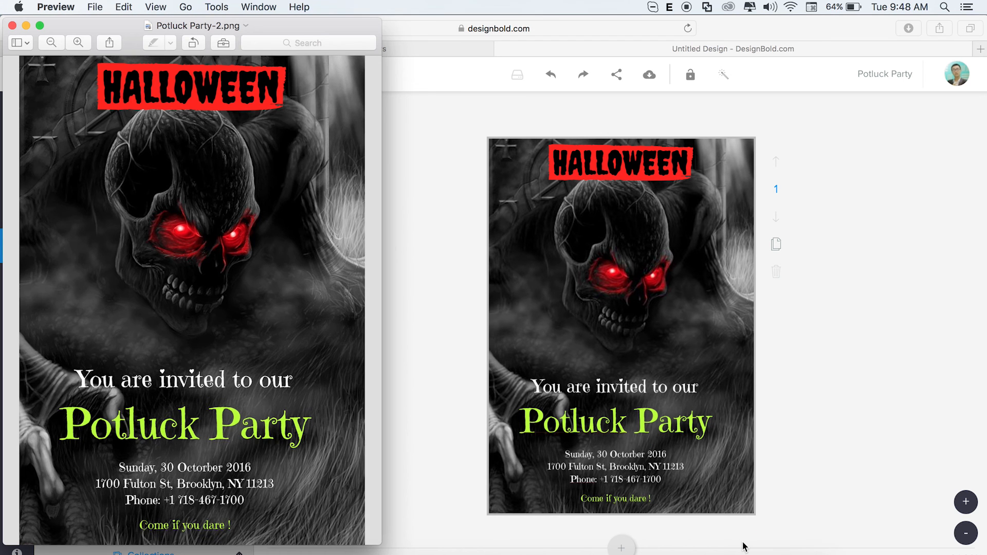